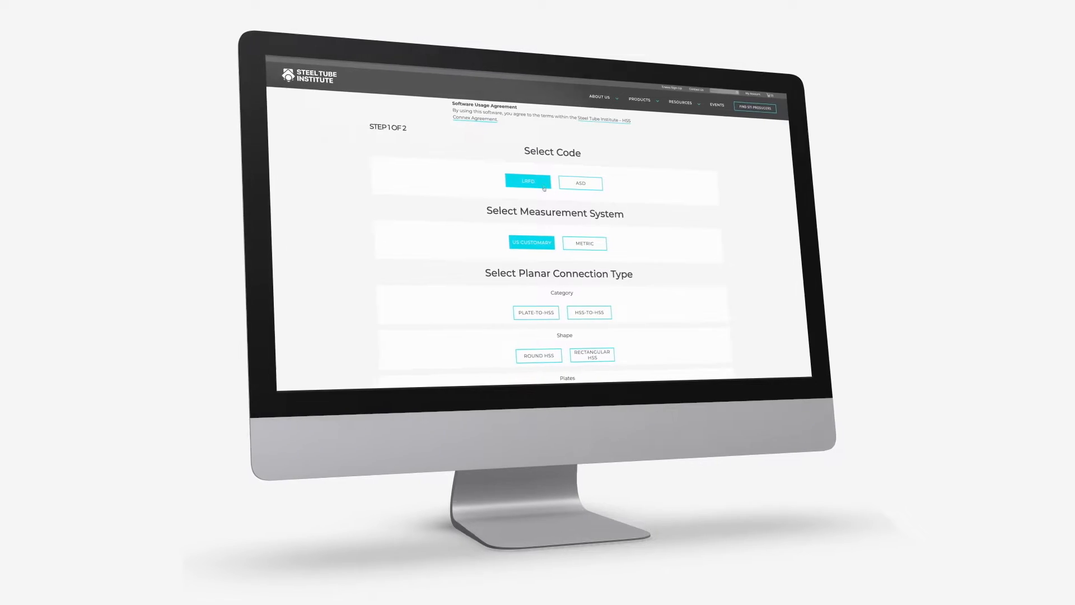
Step: Choose the LRFD code on HSS Connex Step 1, keeping US Customary units
left_click(536, 312)
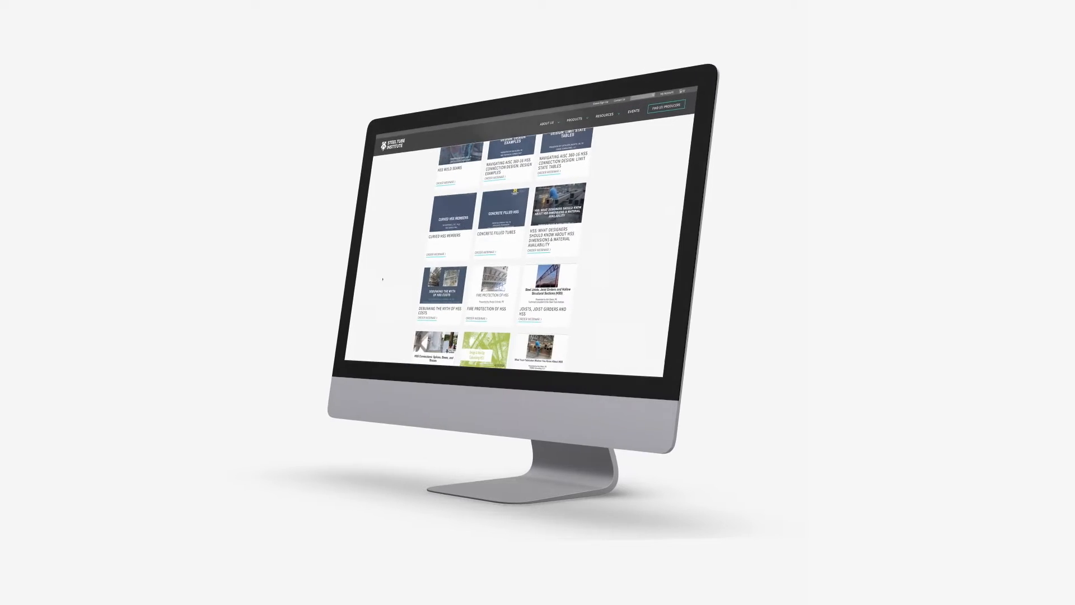
Step: Scroll through the past order details showing HSS Connex access and the webinar link
scroll("down", 3)
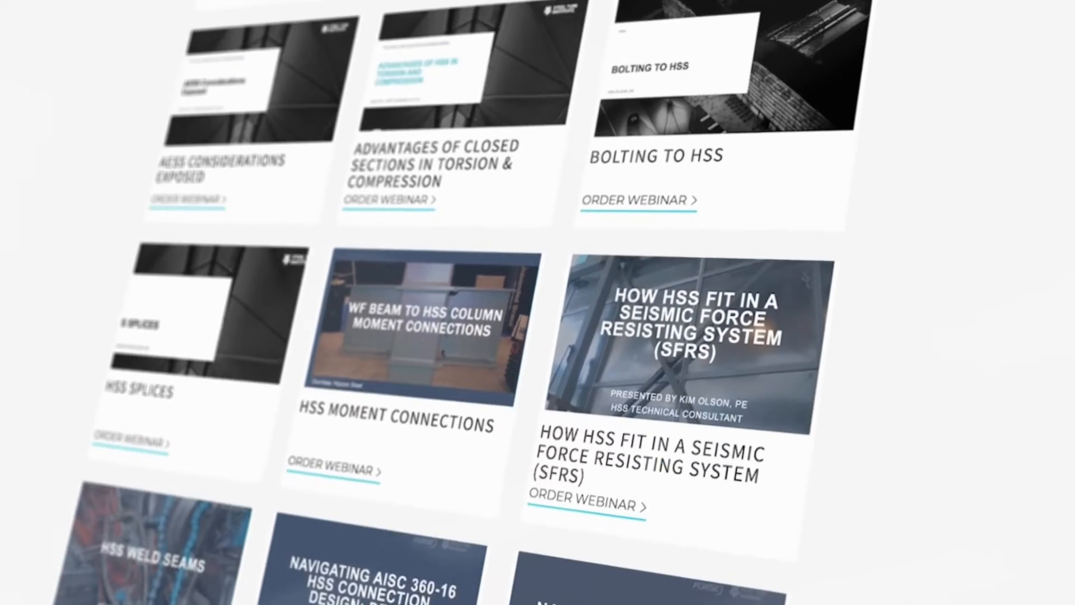
scroll("down", 3)
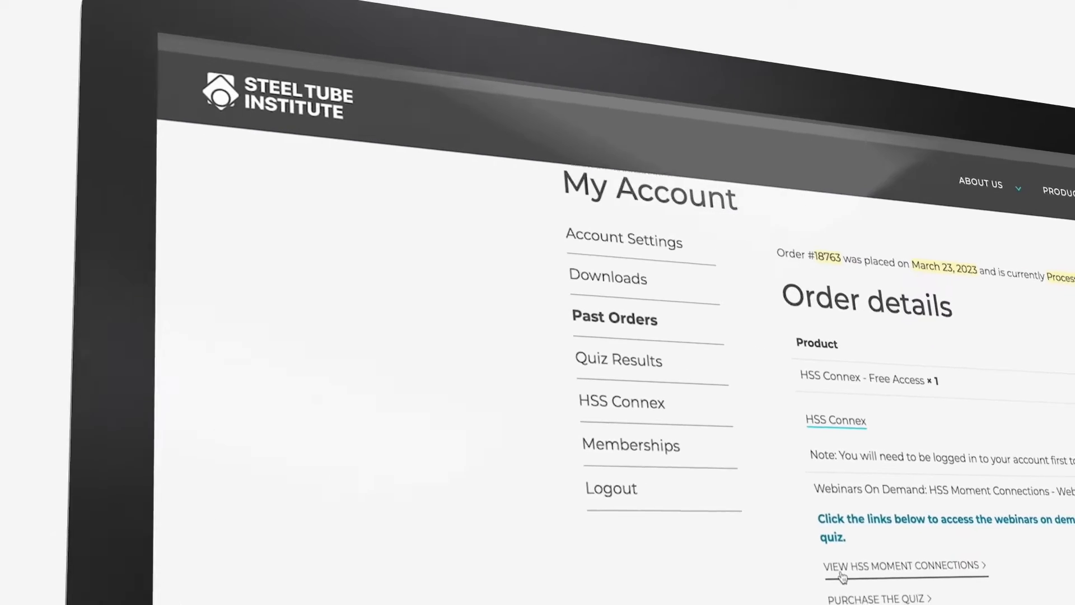
Step: Go to Resources and select the HSS Spreadsheet Design Aids page
left_click(901, 566)
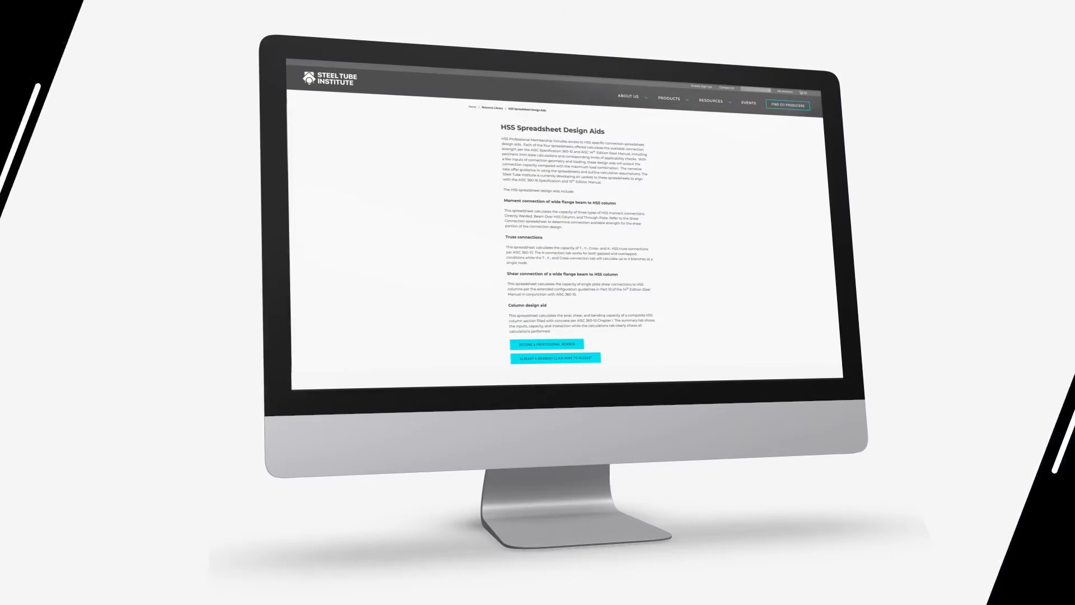
left_click(556, 359)
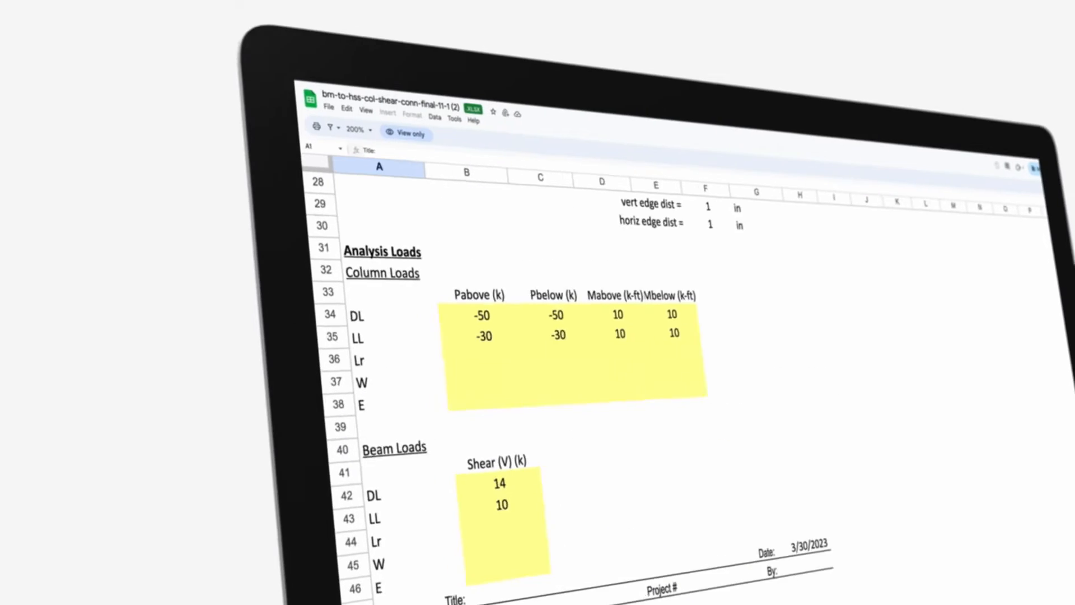
Step: Scroll the bm-to-hss-col-shear-conn sheet down and right to the Results section
scroll("down", 3)
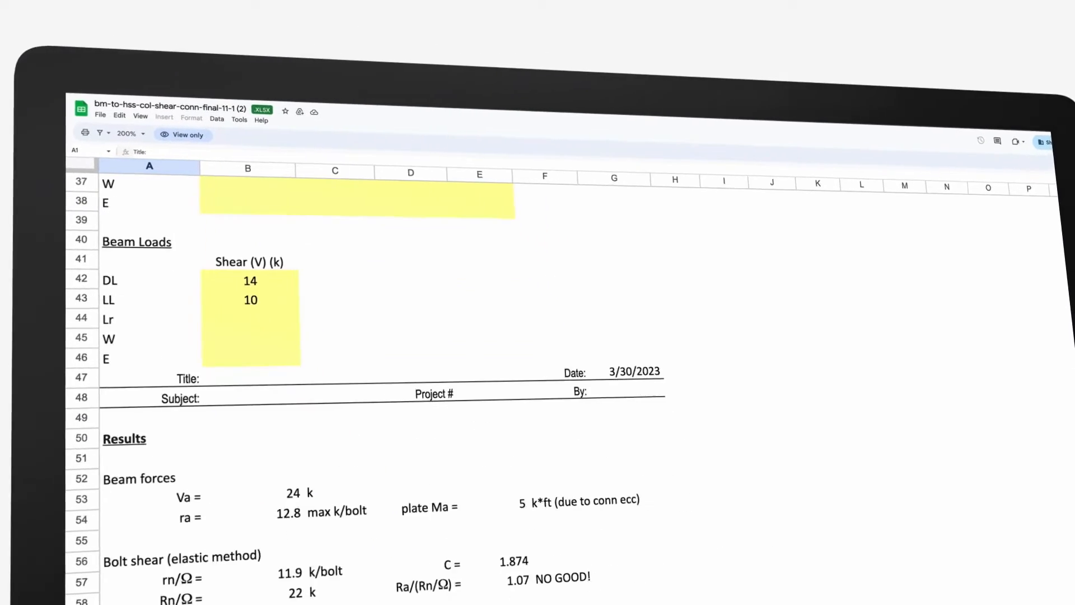
scroll("right", 3)
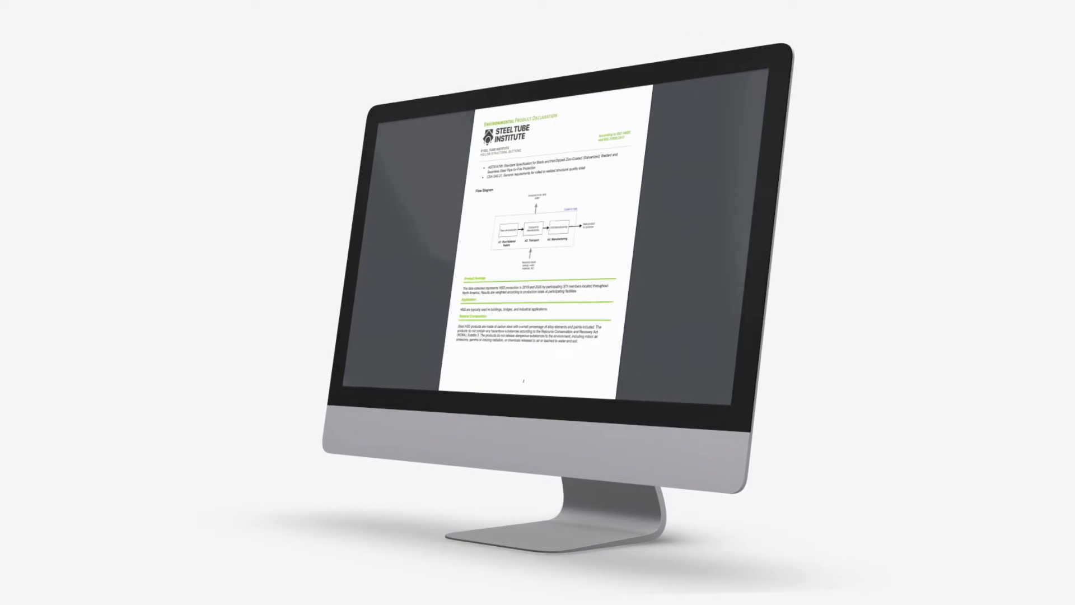
Step: Scroll the Environmental Product Declaration PDF to its process flow diagram page
scroll("down", 3)
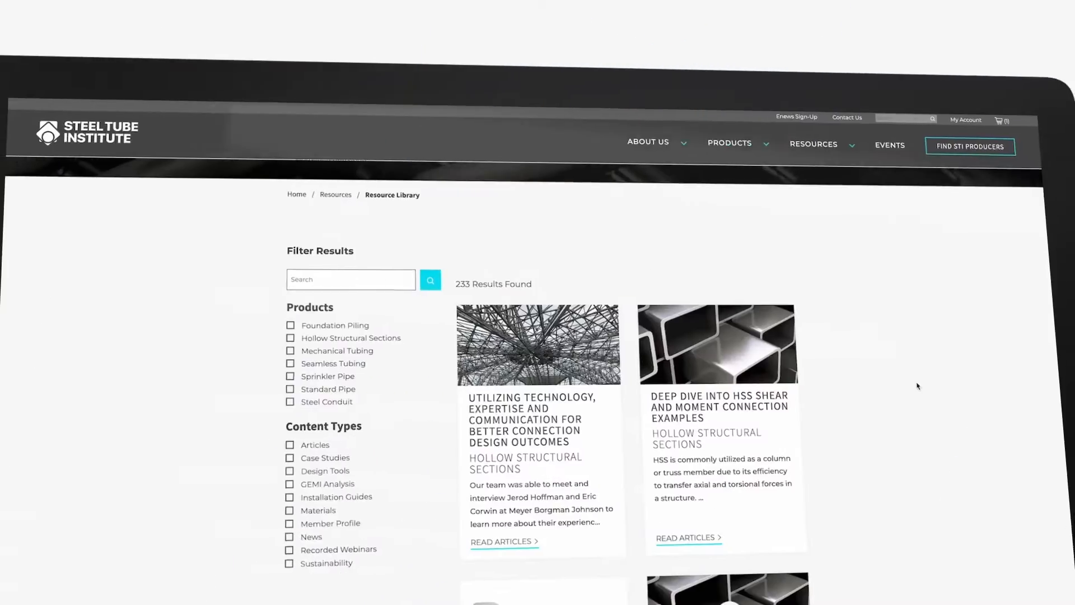
Step: Scroll the Resource Library's 233 results with product and content-type filters
scroll("down", 3)
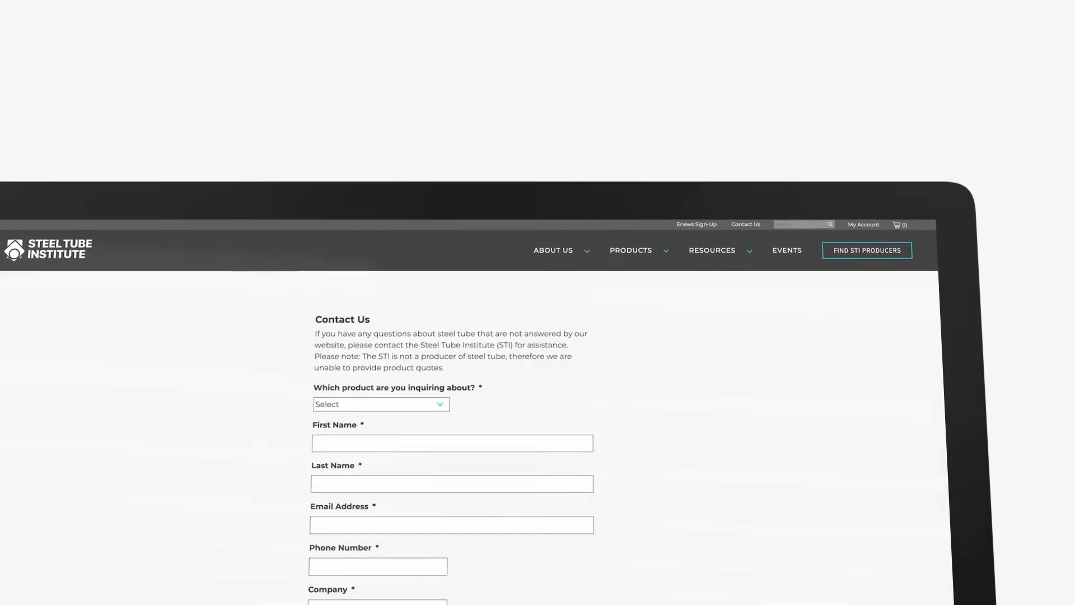
Step: Scroll the Contact Us form with inquiry, name, email, phone and company fields
scroll("down", 3)
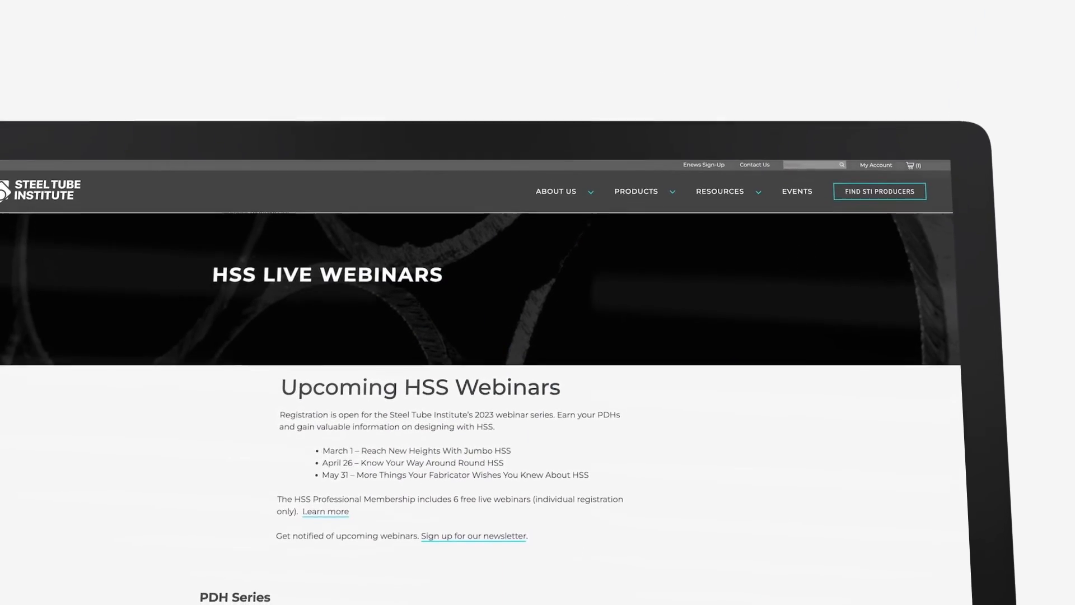
Step: Scroll the HSS Live Webinars list of upcoming March–May 2023 sessions
scroll("down", 3)
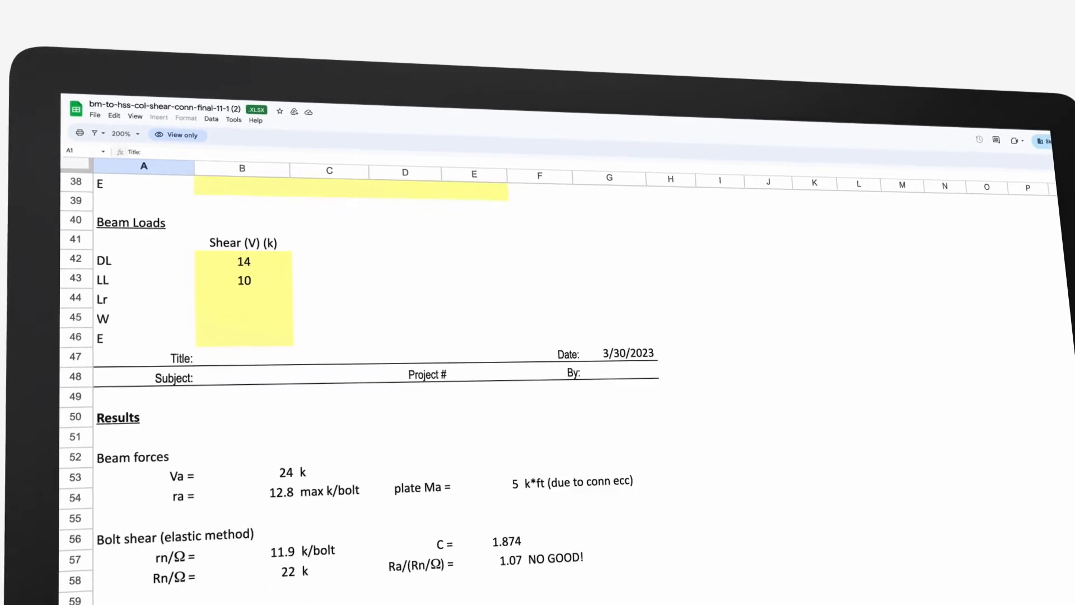
scroll("right", 3)
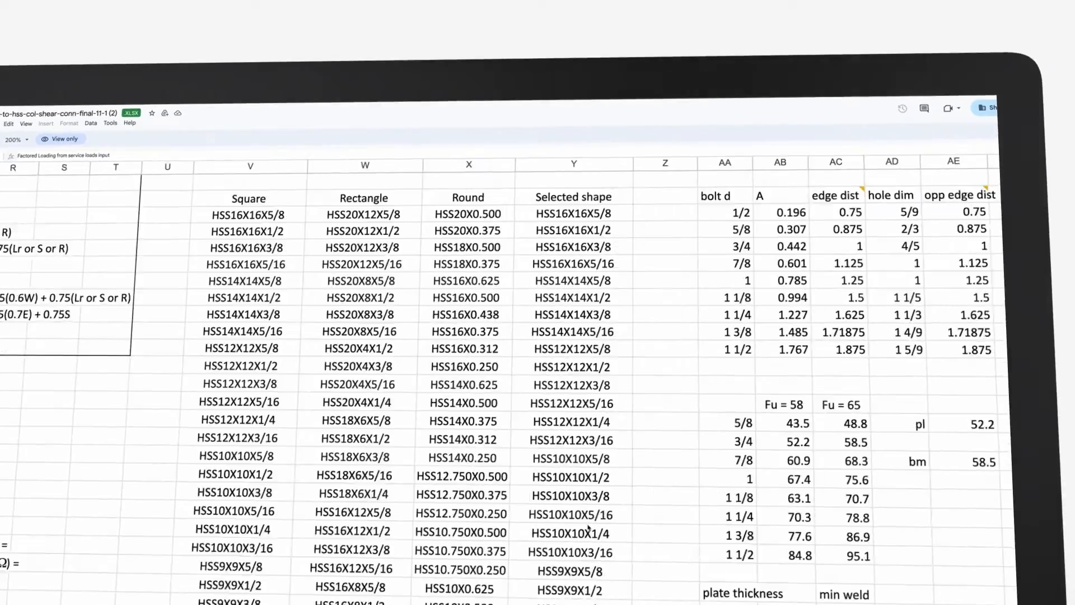